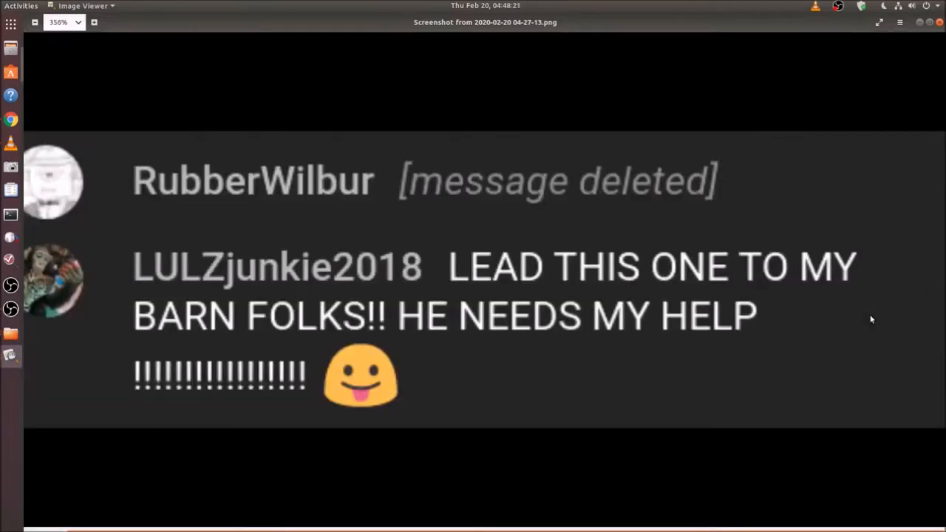
pyautogui.moveTo(916, 291)
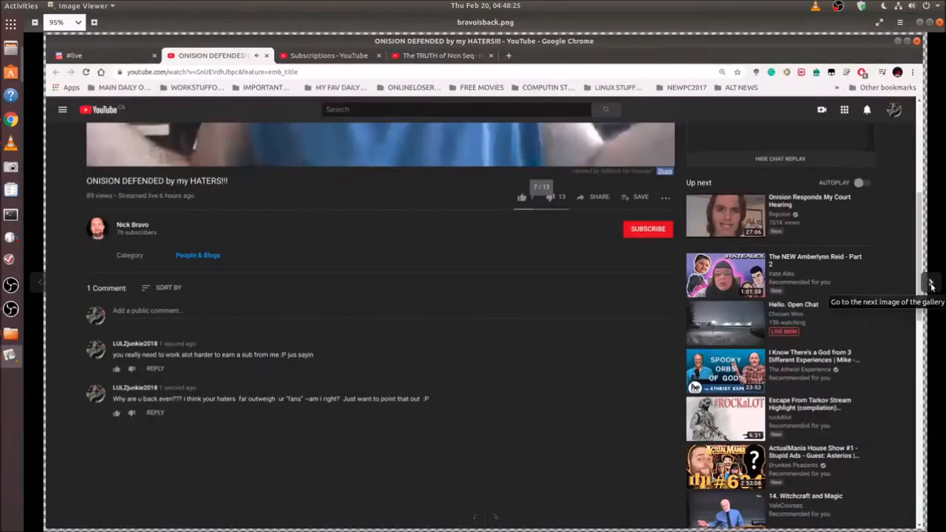
# - Send the 'BARN RULES ... HAVE EVIDENCE' warning message in the stream's live chat
pyautogui.click(931, 283)
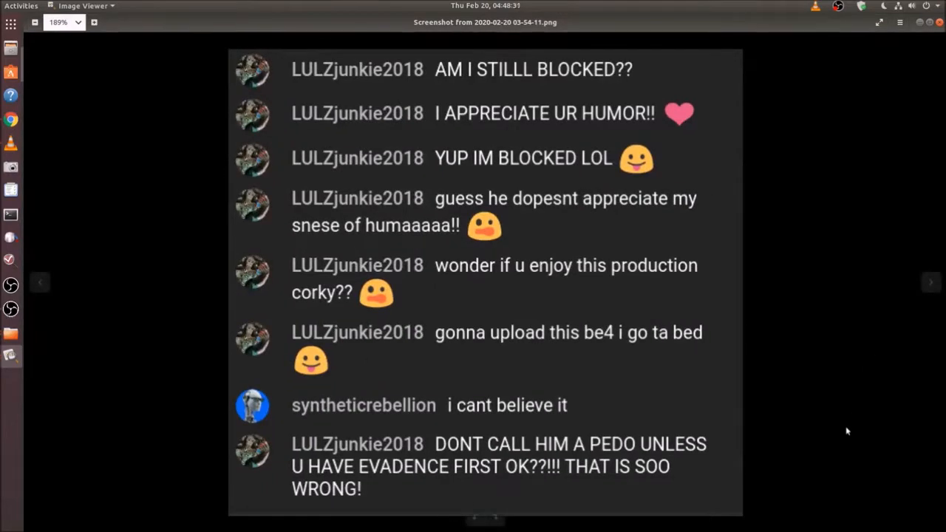
pyautogui.moveTo(826, 356)
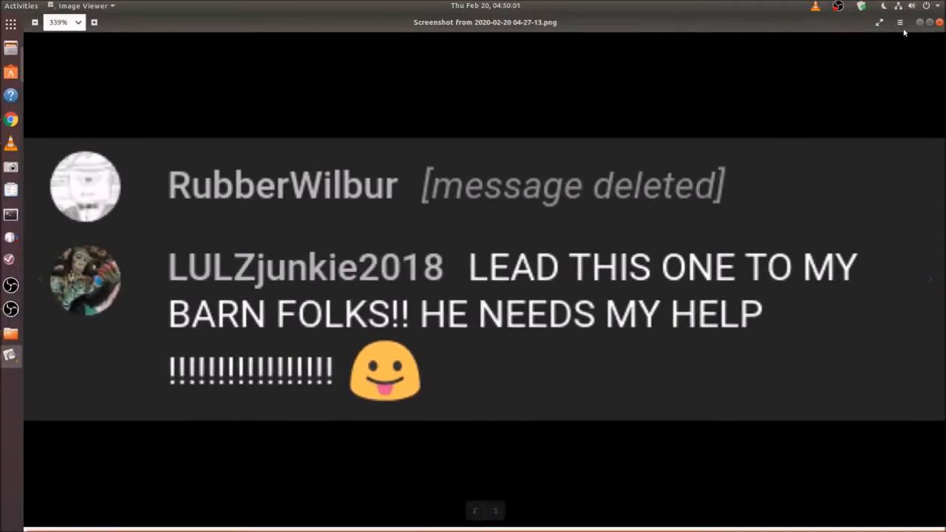
pyautogui.moveTo(936, 249)
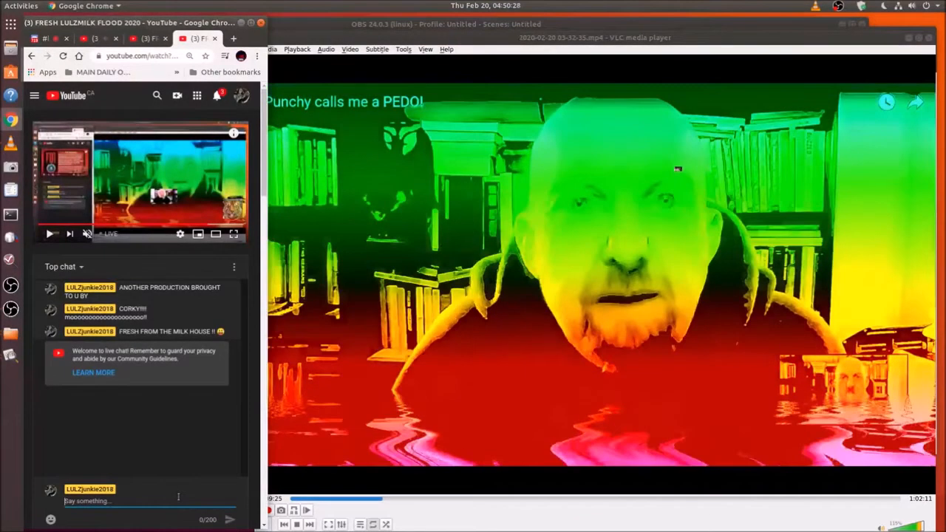
pyautogui.write('BARN RULES!! DO NOT CALL ANYONE A PEDO UNLESS U BA')
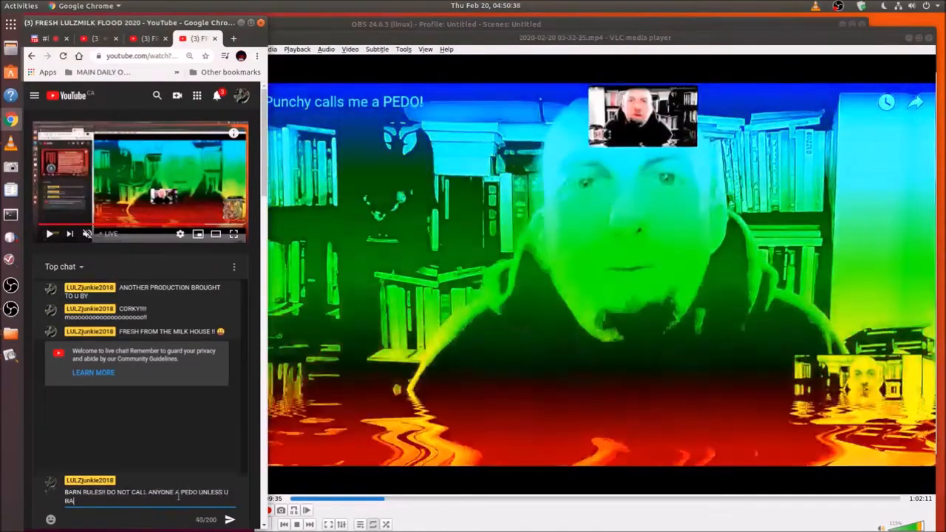
pyautogui.write('HAVE EV')
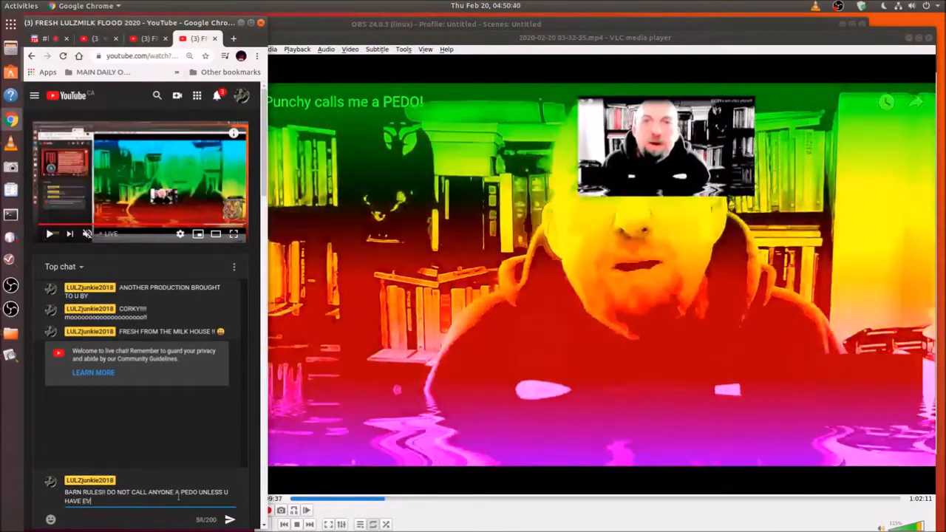
pyautogui.write('ADENCE')
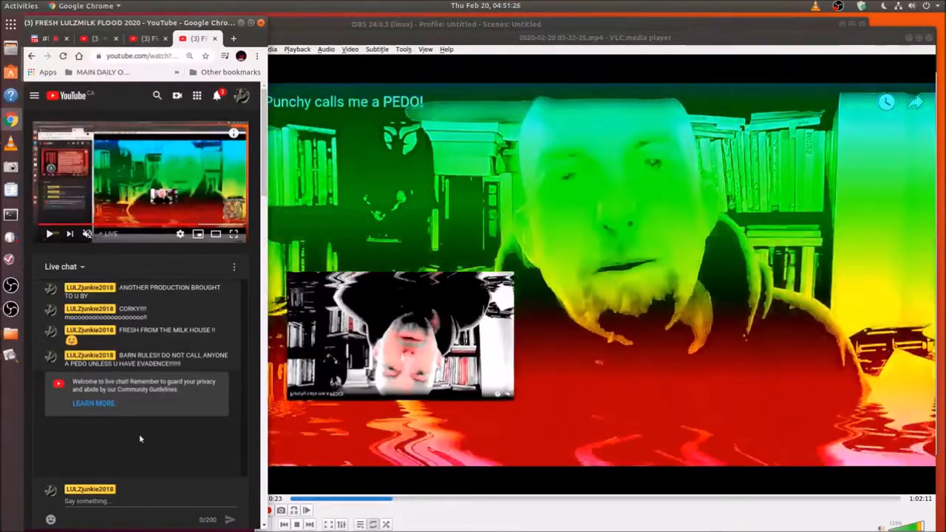
# - Uncheck the Psychedelic advanced video effect, keeping only Water, and close the dialog
pyautogui.click(404, 49)
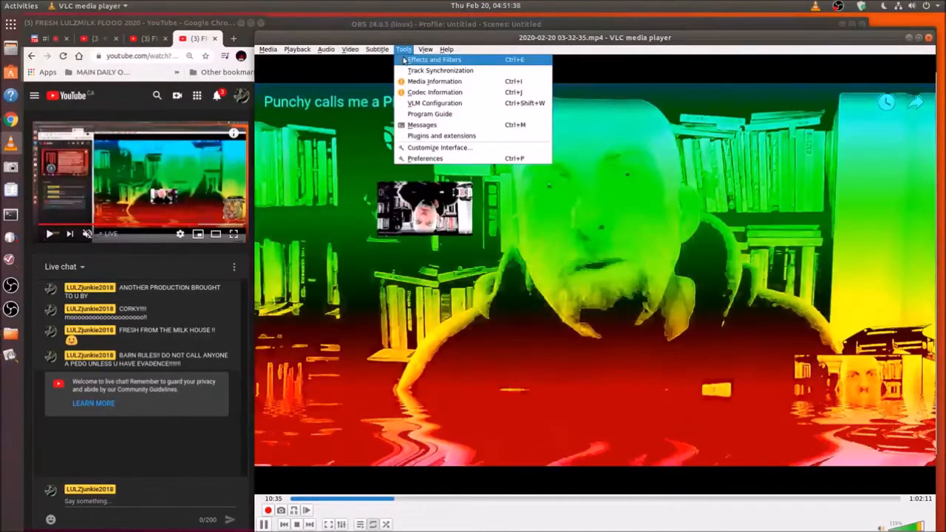
pyautogui.click(435, 59)
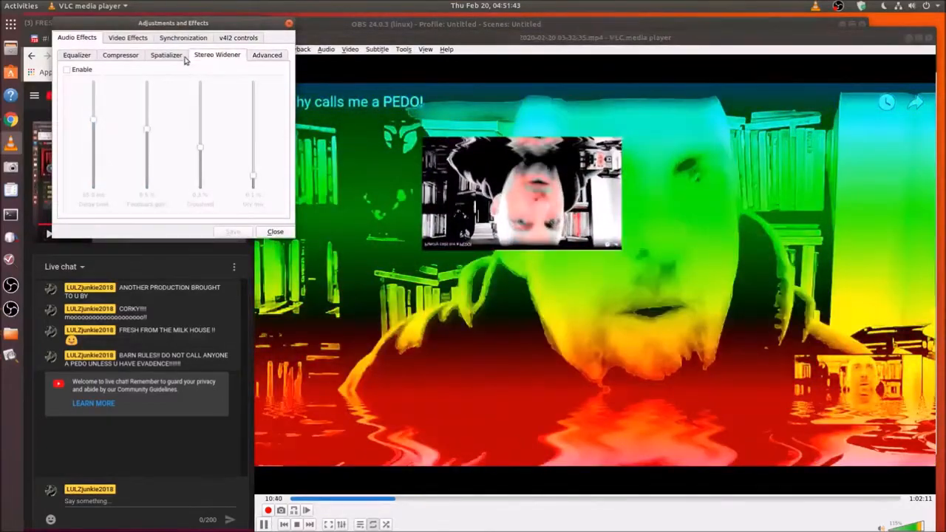
pyautogui.click(127, 38)
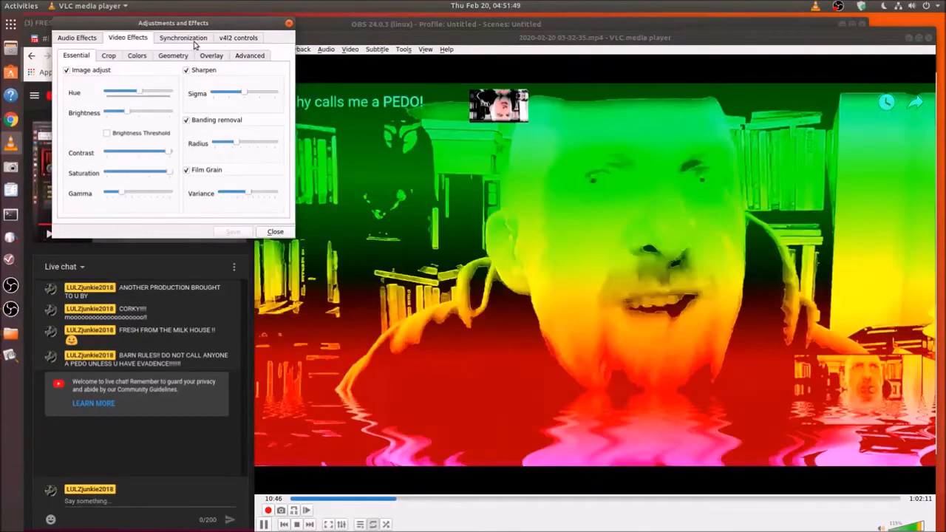
pyautogui.click(250, 55)
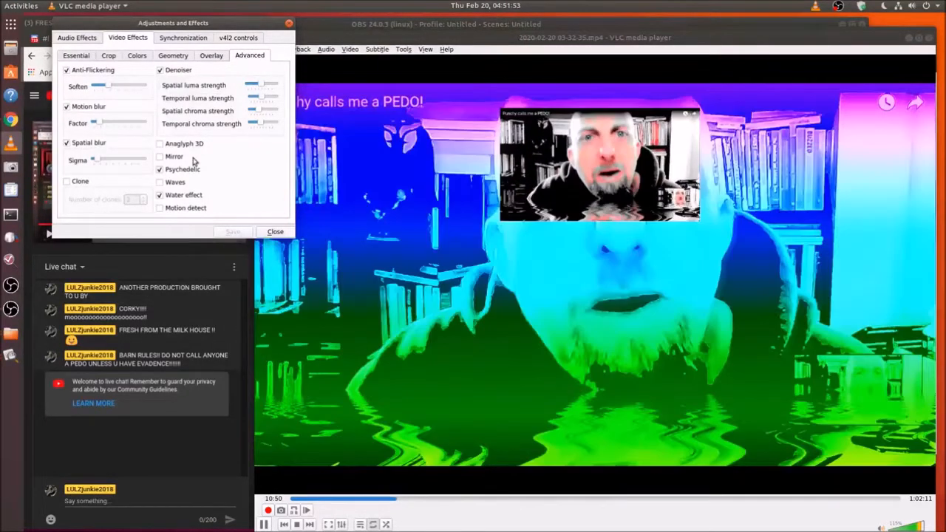
pyautogui.click(160, 169)
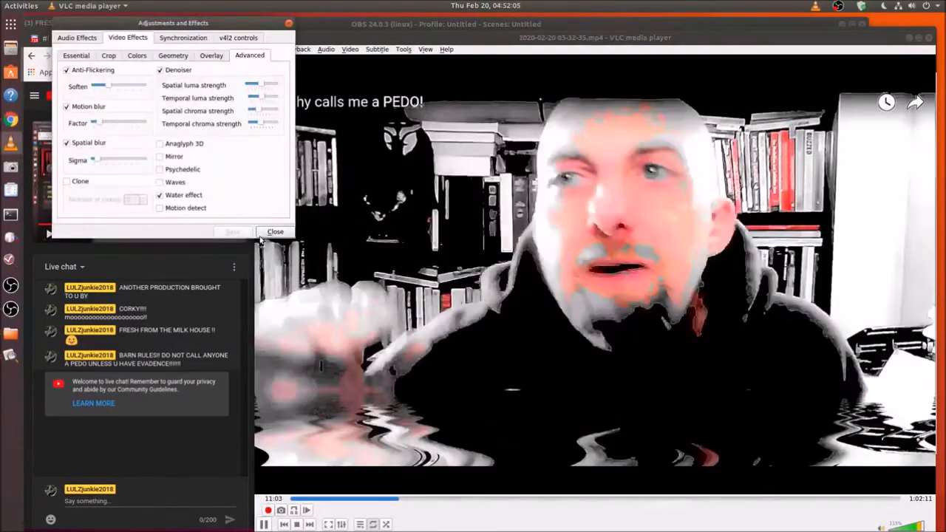
pyautogui.click(275, 231)
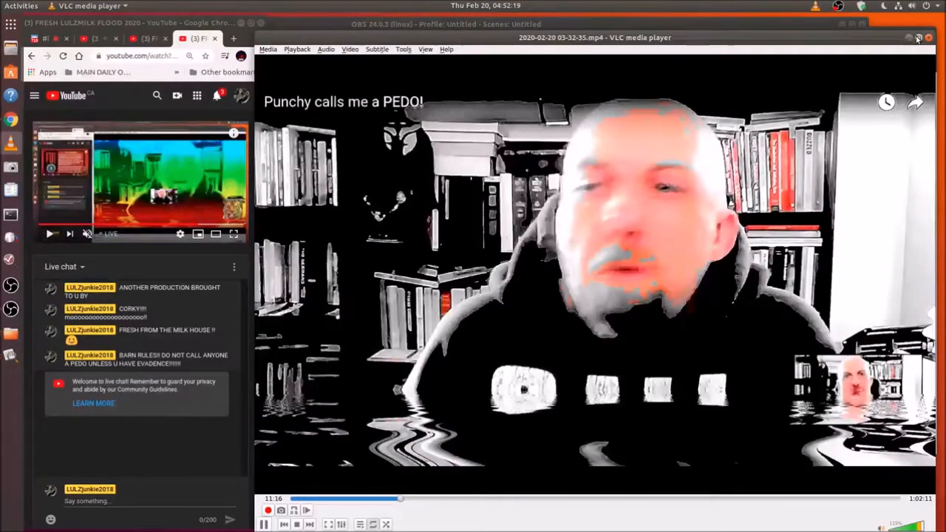
# - Maximize the VLC window so the rippled video fills the screen
pyautogui.click(920, 39)
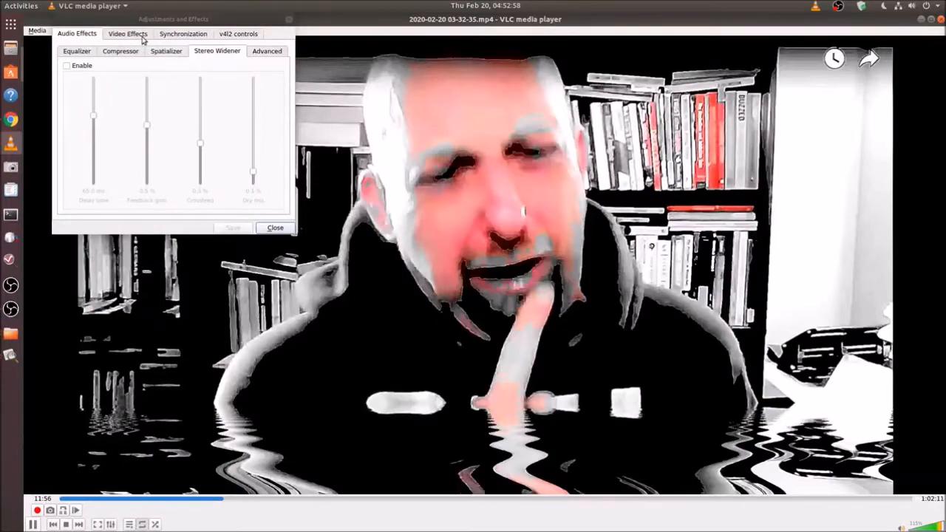
# - Enable the Stereo Widener audio effect in Adjustments and Effects
pyautogui.click(128, 33)
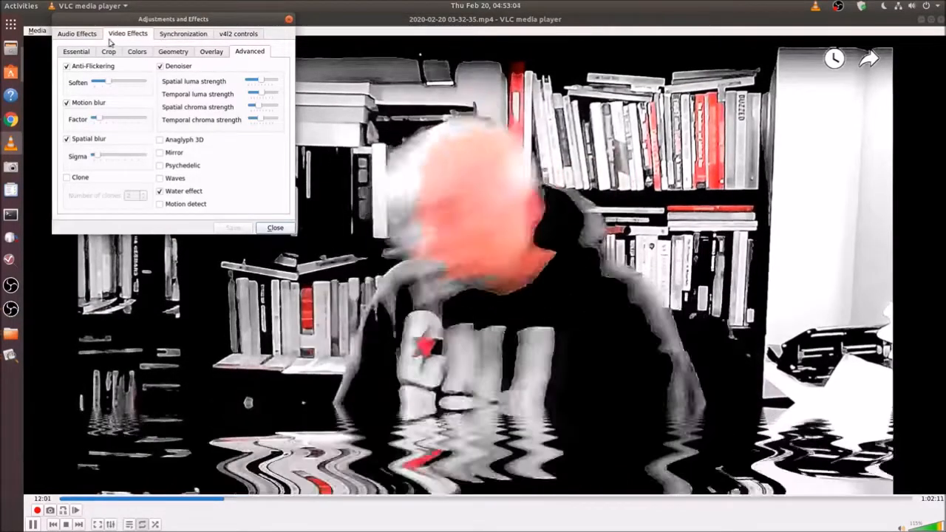
pyautogui.click(77, 33)
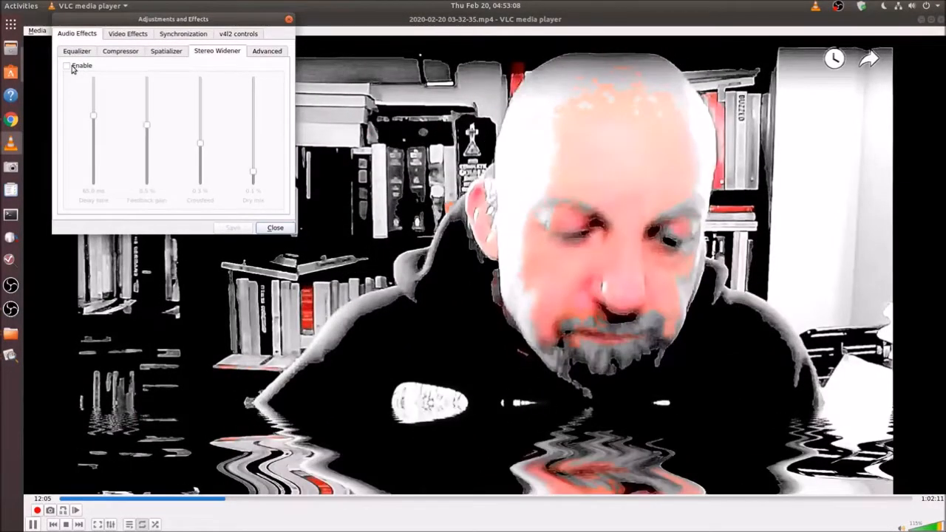
pyautogui.click(66, 65)
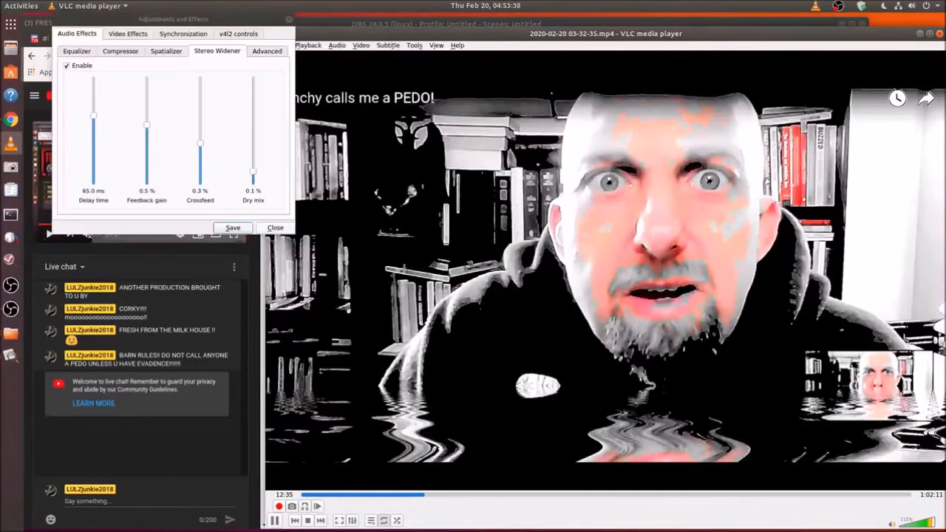
pyautogui.click(68, 65)
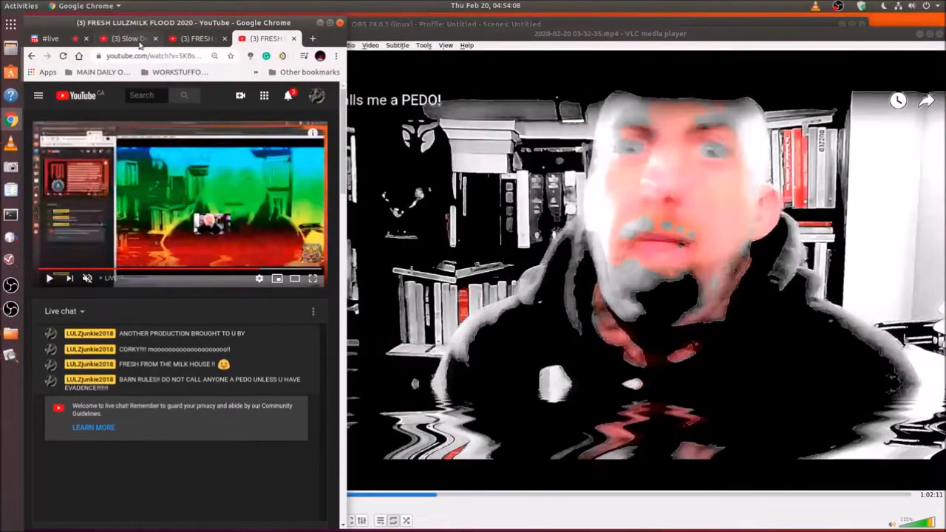
# - Visit the Slow Down - Airixis music tab and return to the live stream tab
pyautogui.click(125, 38)
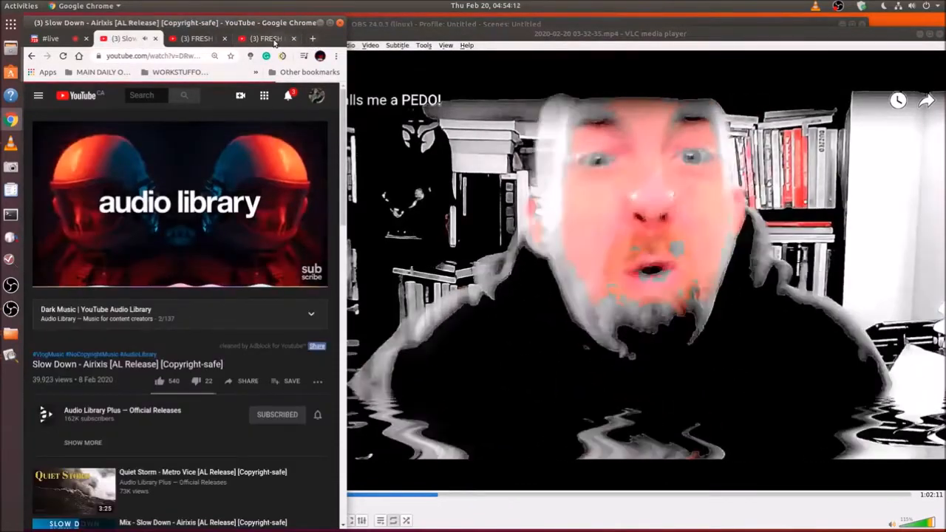
pyautogui.click(266, 38)
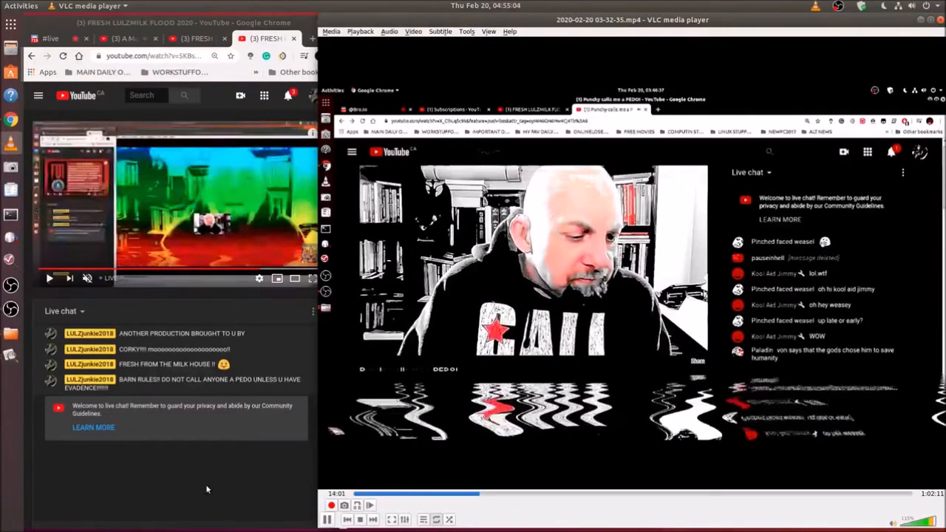
pyautogui.click(893, 150)
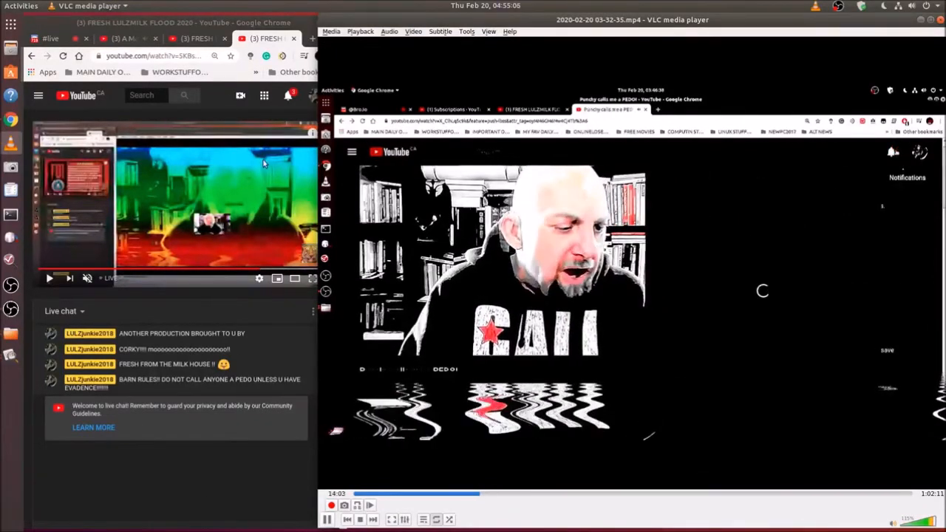
pyautogui.click(891, 151)
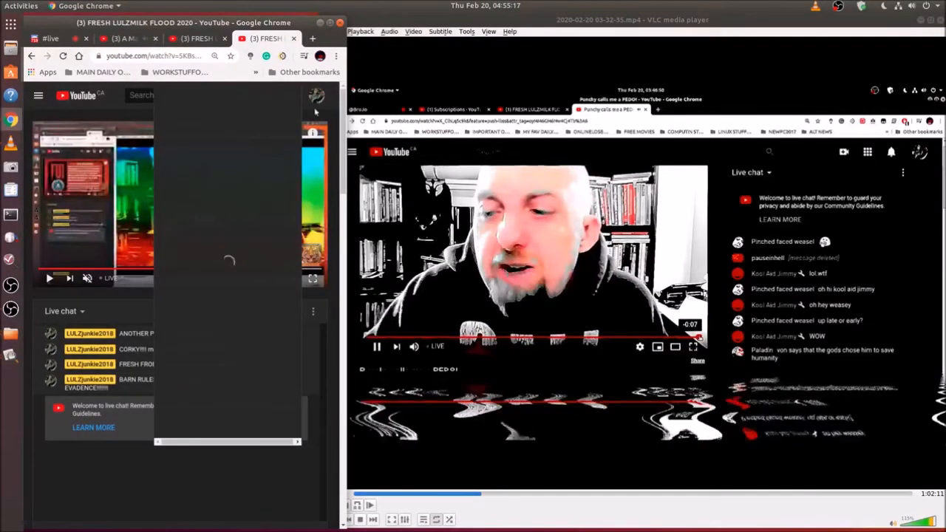
# - Go to your own channel via the account menu and reopen the live stream video
pyautogui.click(317, 95)
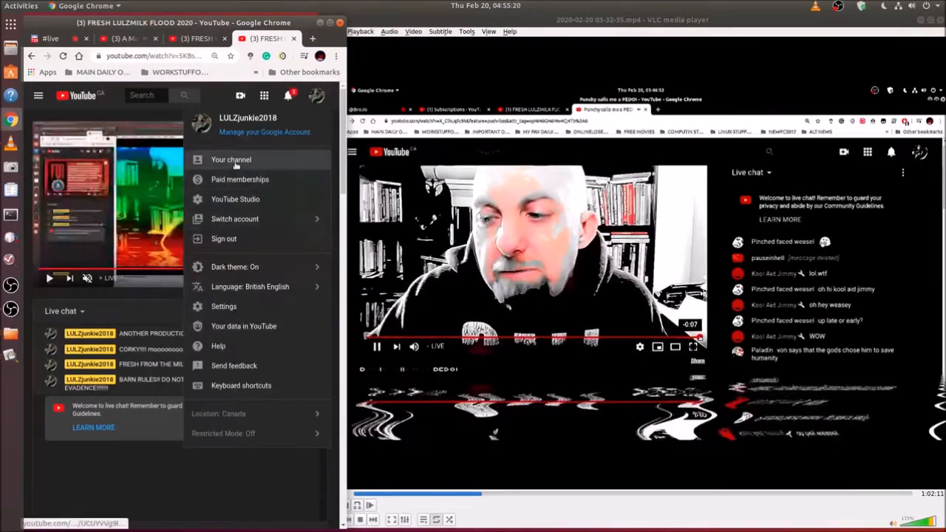
pyautogui.click(230, 159)
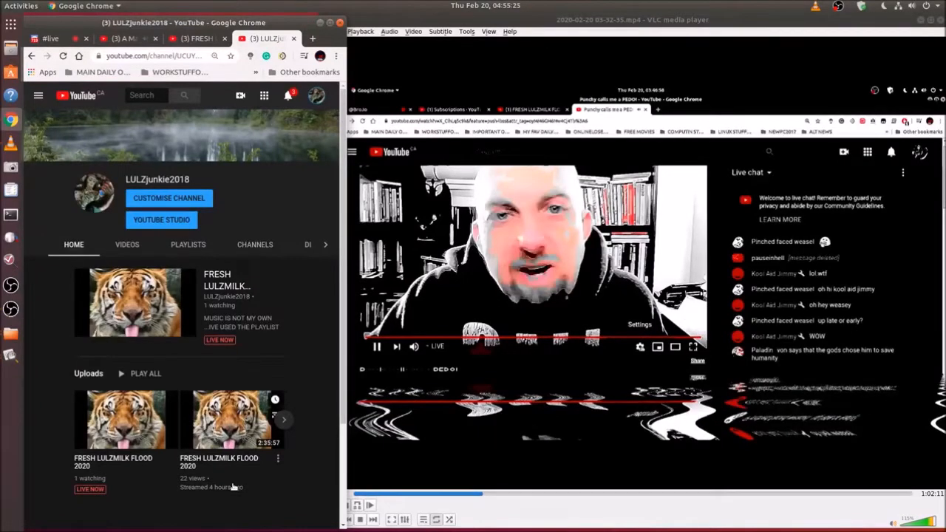
pyautogui.click(640, 345)
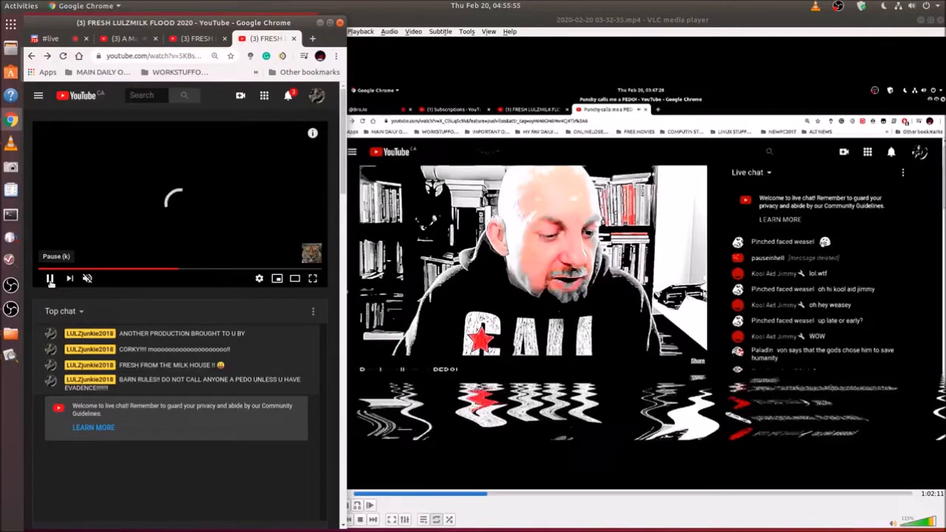
# - Pause and resume the stream, then switch the chat from Top chat to Live chat
pyautogui.click(50, 278)
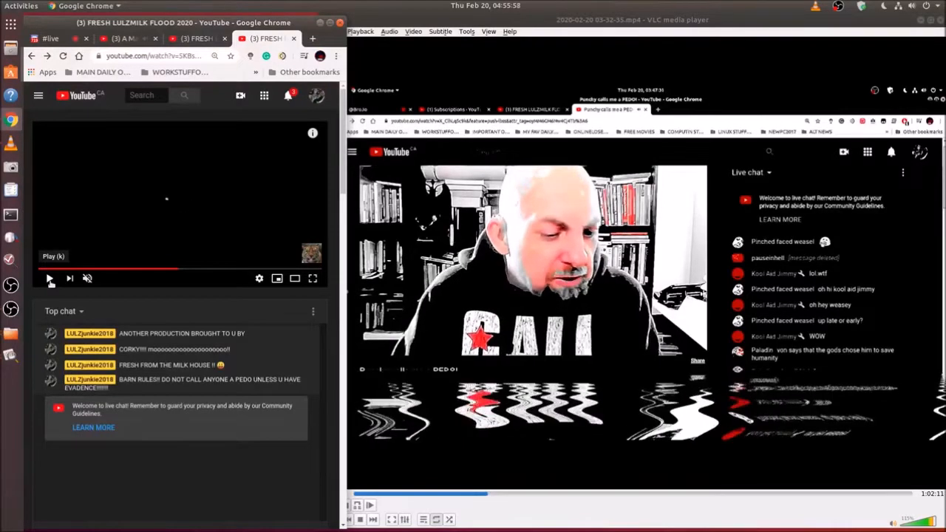
pyautogui.click(639, 346)
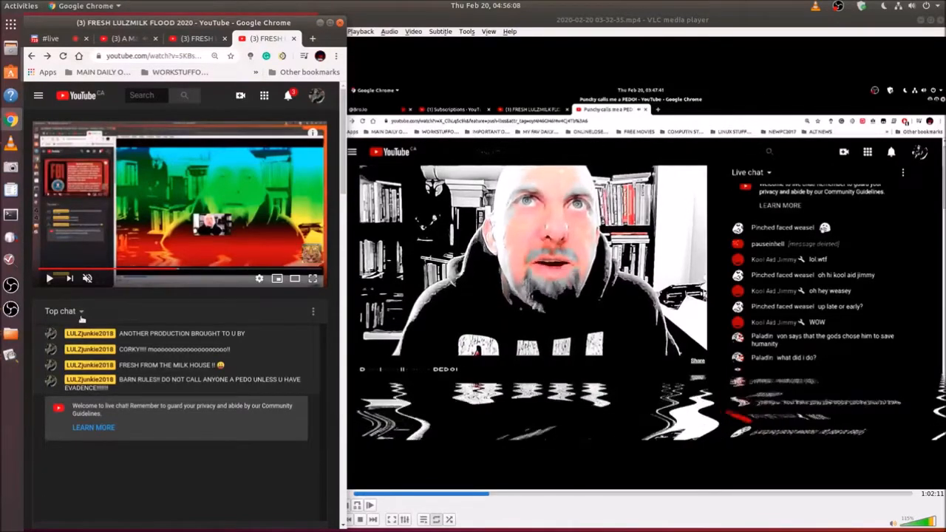
pyautogui.click(64, 311)
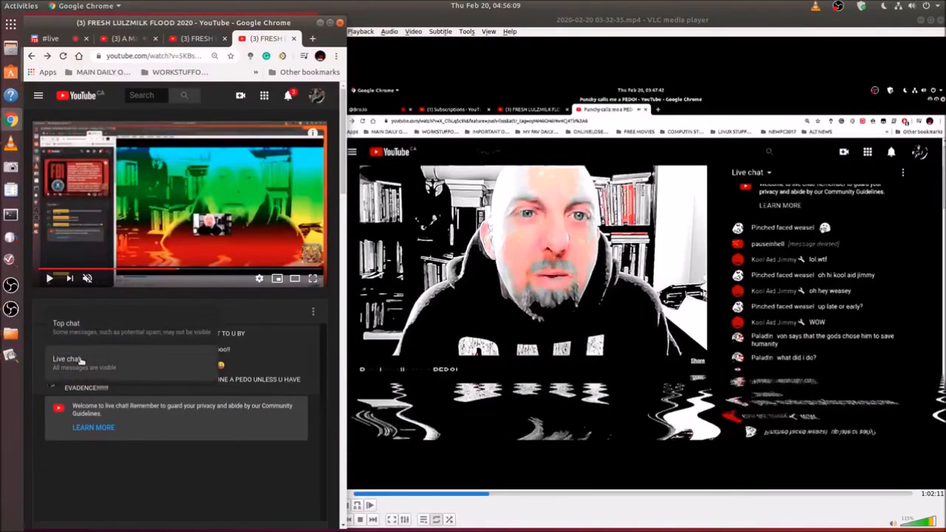
pyautogui.click(66, 359)
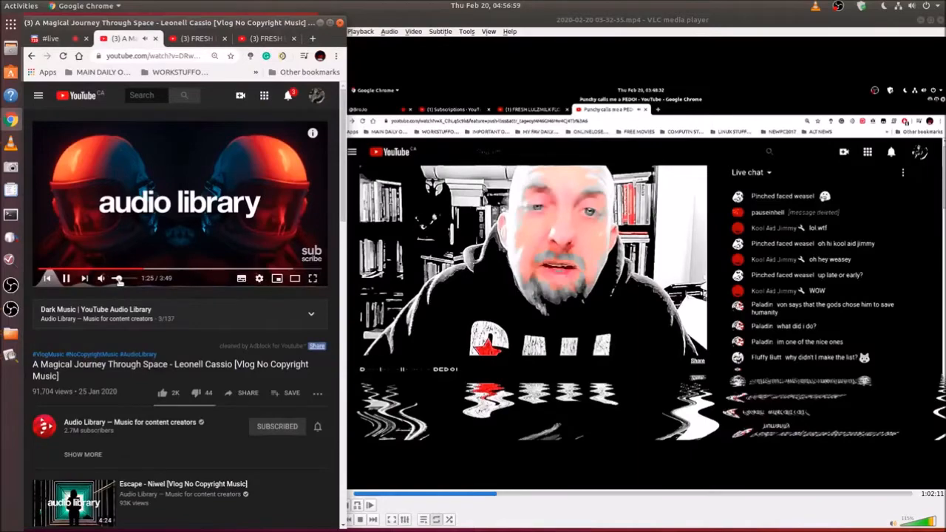
# - Return to the live stream tab and bring up Chrome's three-dot menu
pyautogui.click(266, 38)
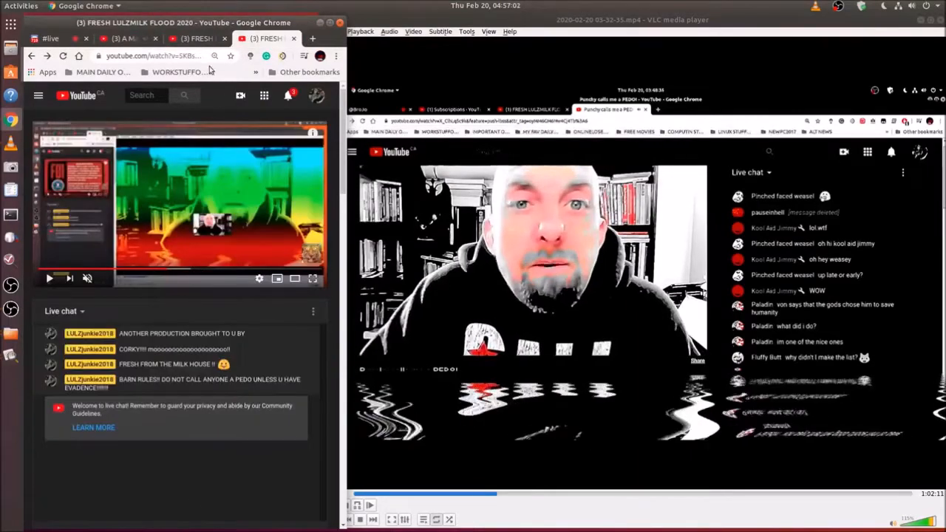
pyautogui.click(198, 39)
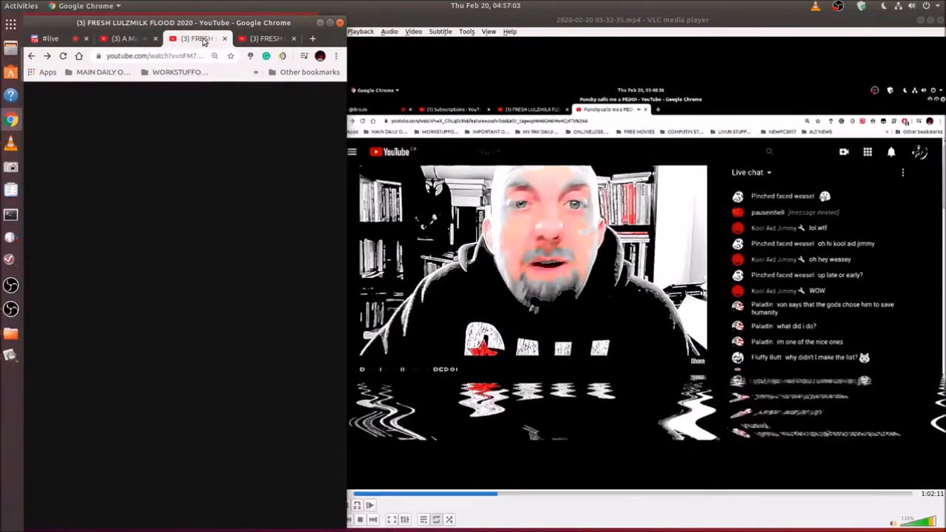
pyautogui.click(199, 39)
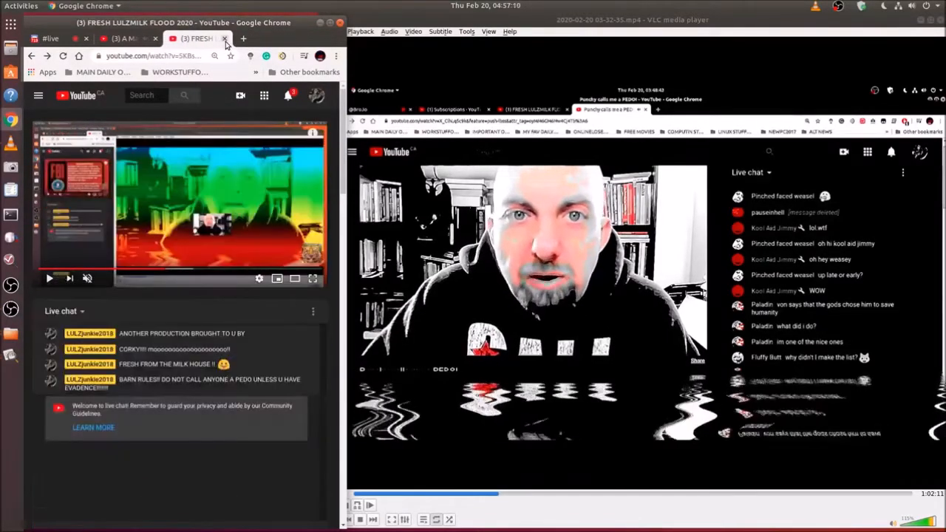
pyautogui.click(224, 38)
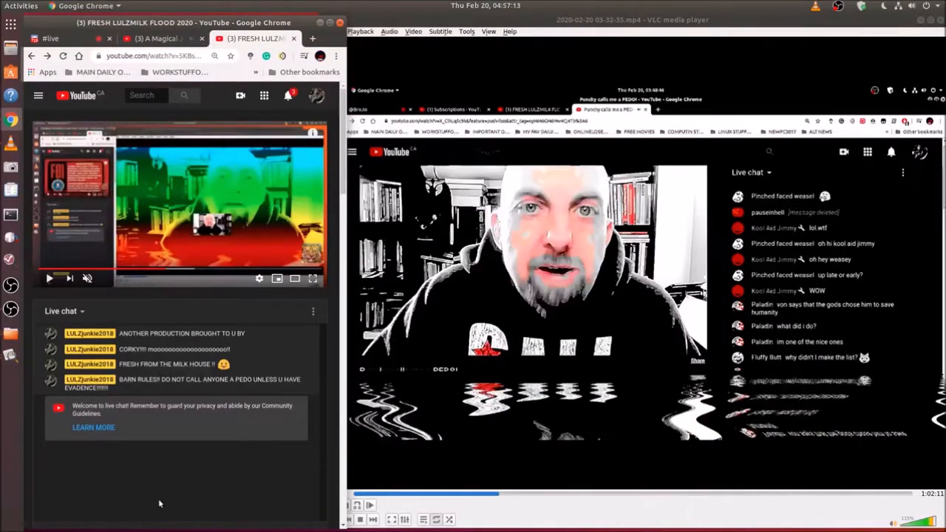
pyautogui.moveTo(50, 277)
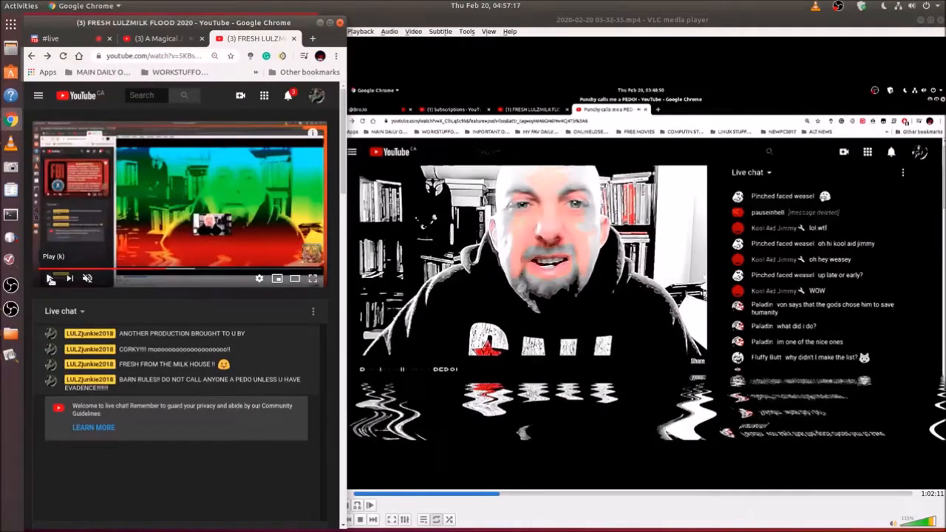
pyautogui.click(51, 278)
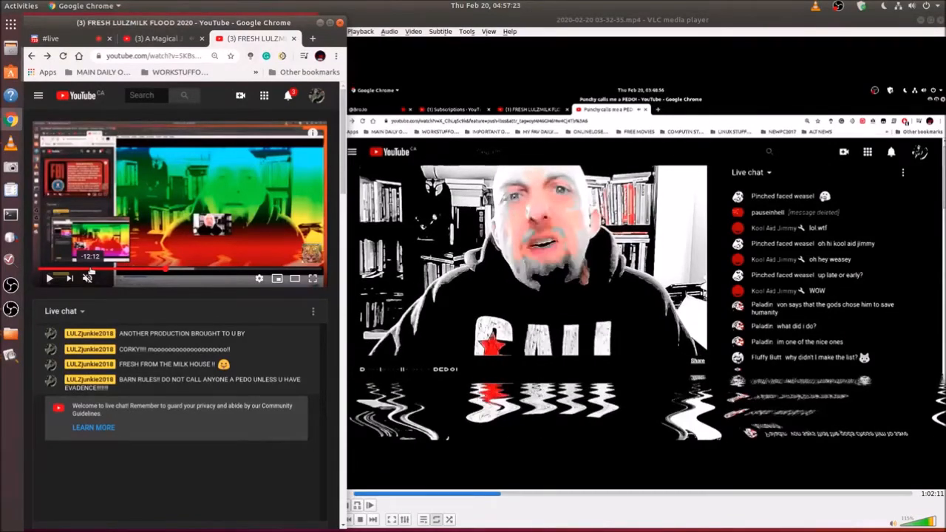
pyautogui.click(334, 56)
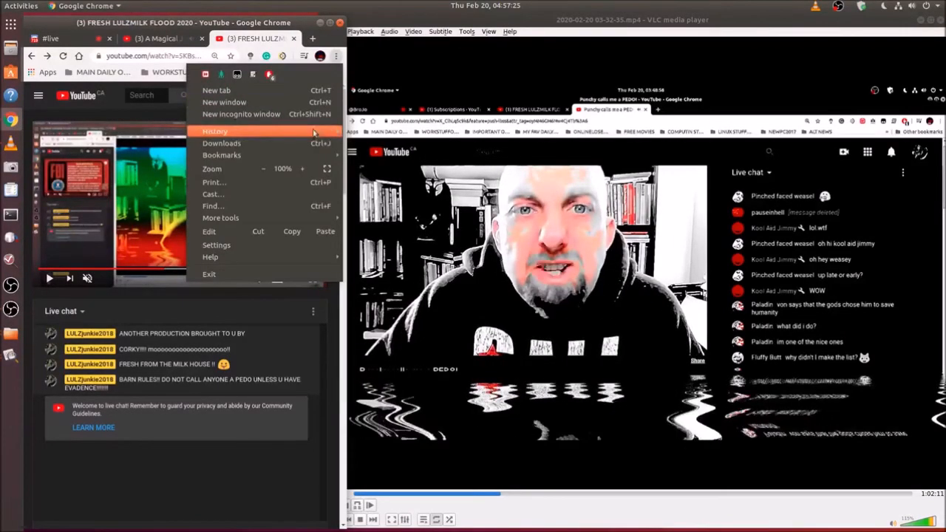
# - Dismiss the Chrome menu and maximize the browser on the stream watch page
pyautogui.click(263, 168)
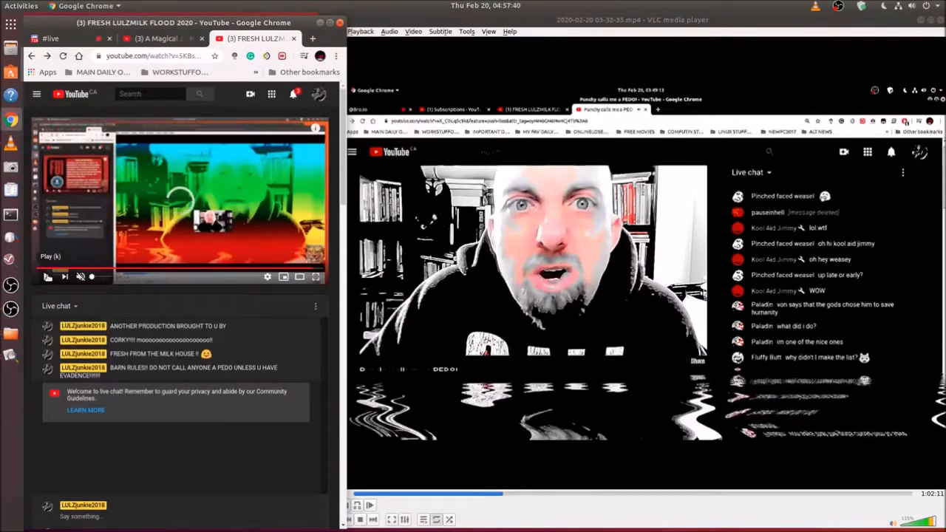
pyautogui.click(47, 276)
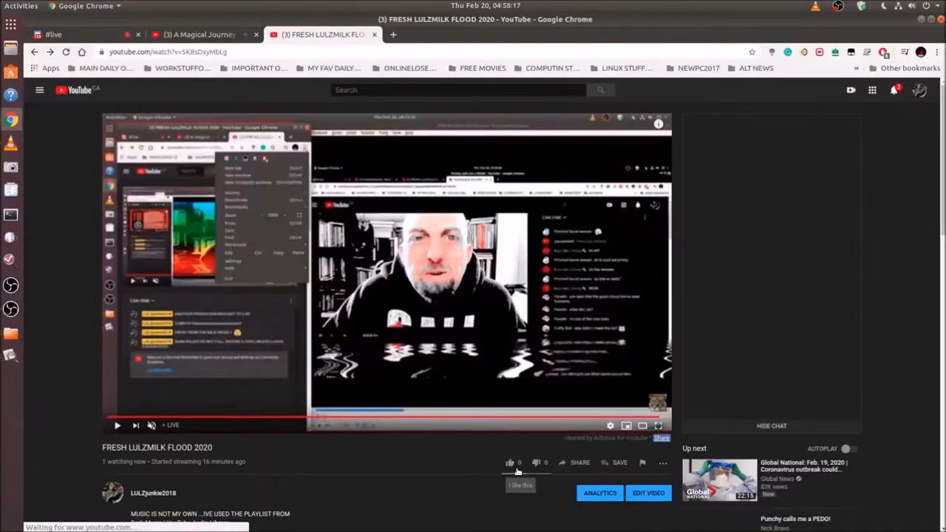
# - Copy the youtu.be short link from the stream's Share dialog
pyautogui.click(579, 462)
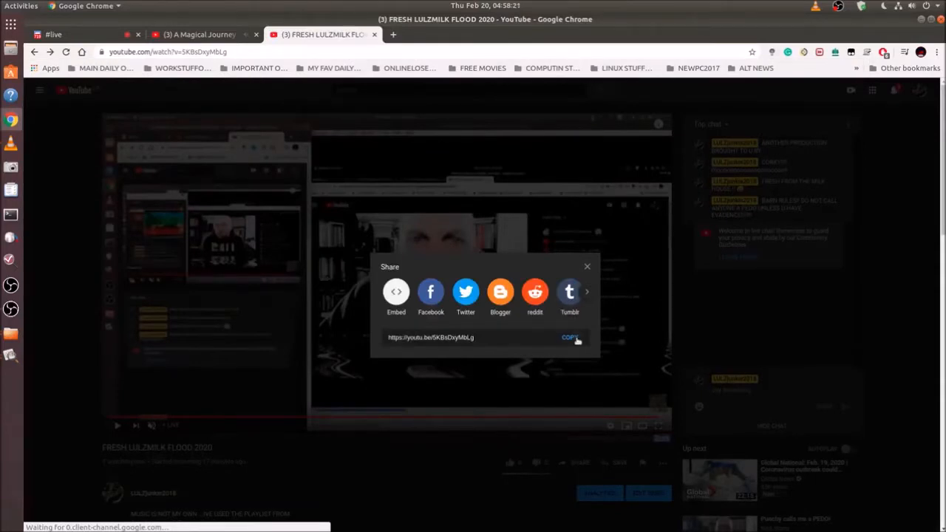
pyautogui.click(571, 337)
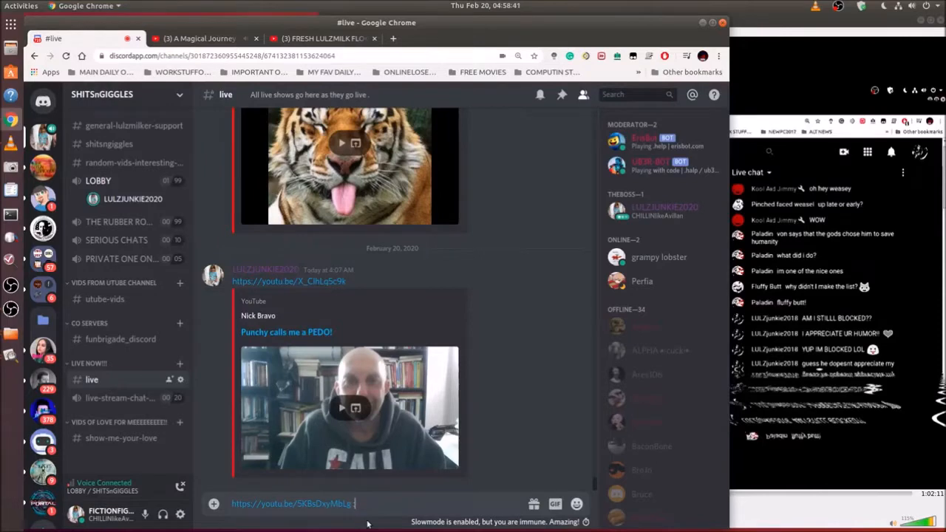
# - Send the caption ':p THESE CREATURES DONT LET ME SLEEEEEP!!! lulzmilk a flowing a' with the stream link in #live
pyautogui.write(':p THE')
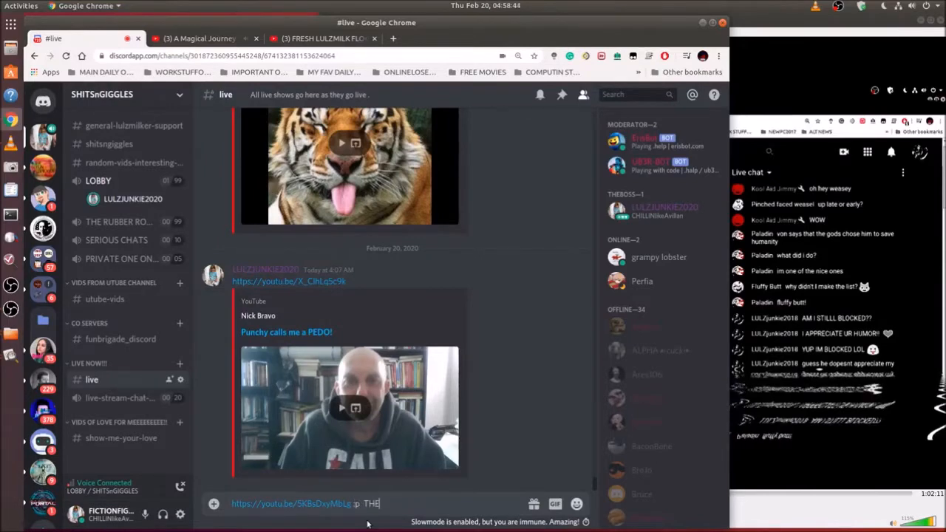
pyautogui.write('SE')
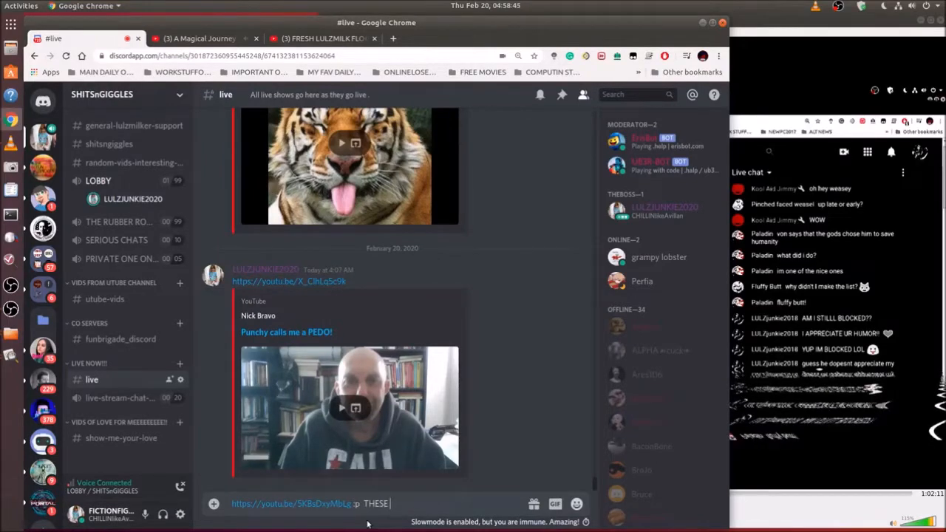
pyautogui.write('CREATU')
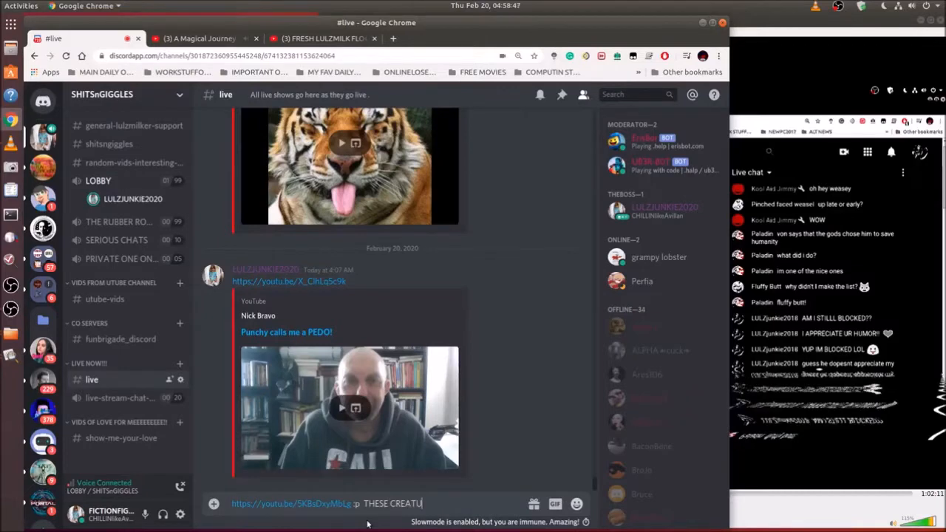
pyautogui.write('RES DONT  LET ME')
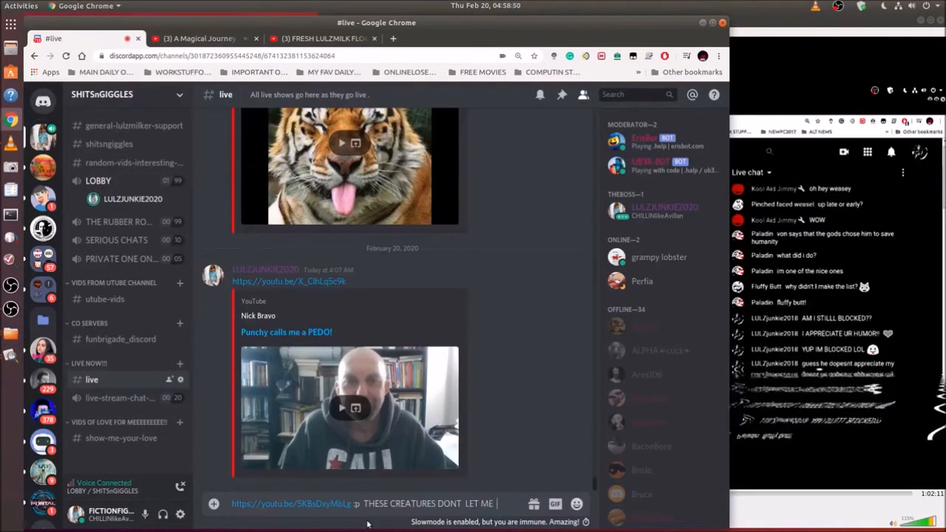
pyautogui.write('SLEEE')
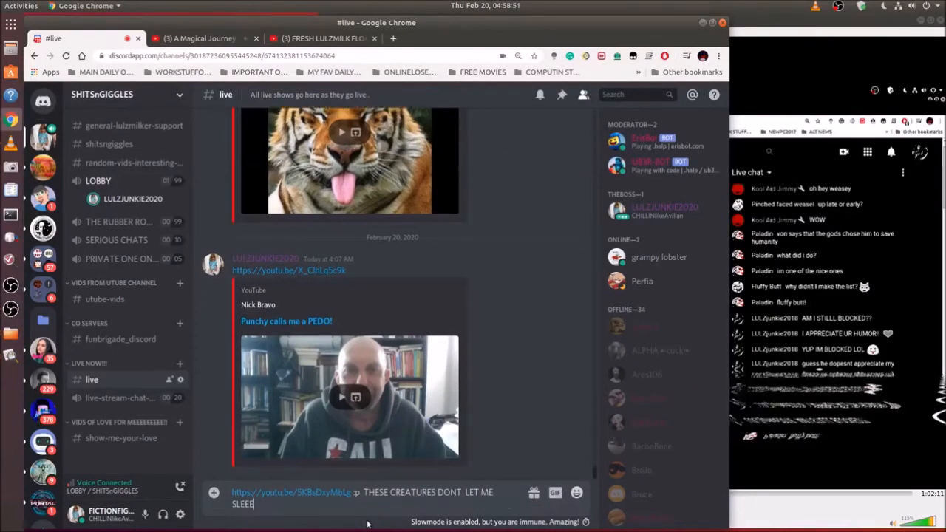
pyautogui.write('EEP!!!')
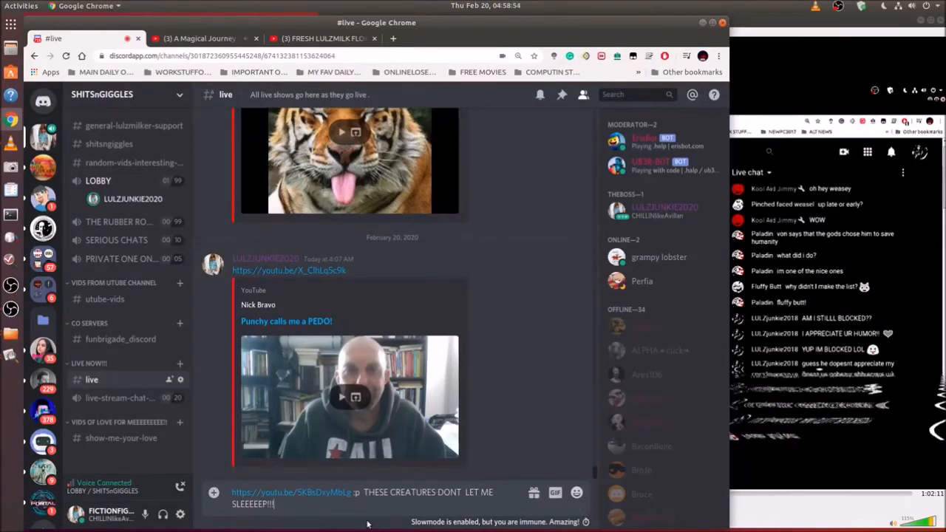
pyautogui.write('lulz')
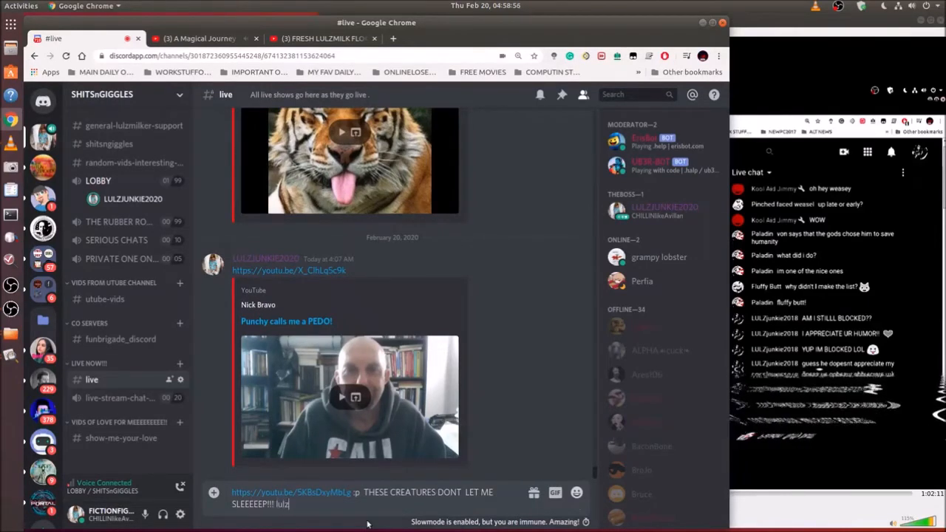
pyautogui.write('milk')
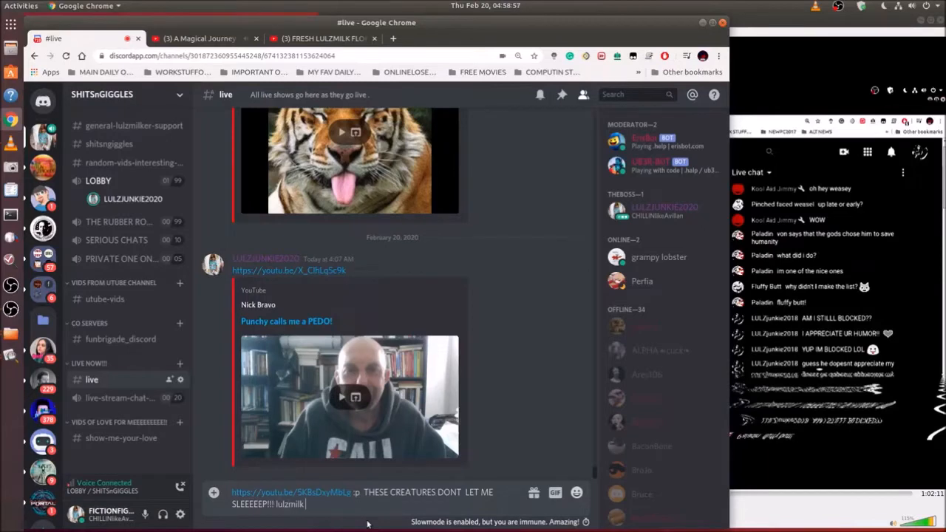
pyautogui.write('a flowing a')
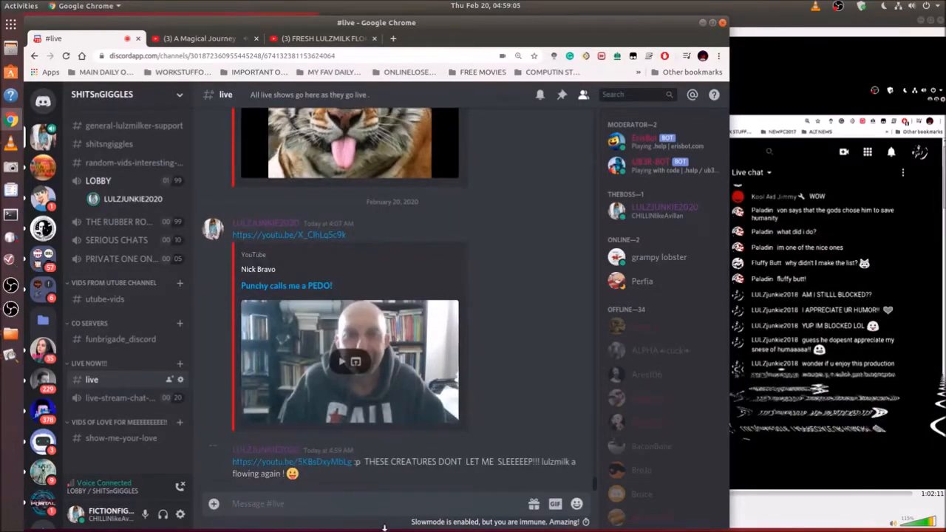
pyautogui.scroll(-3)
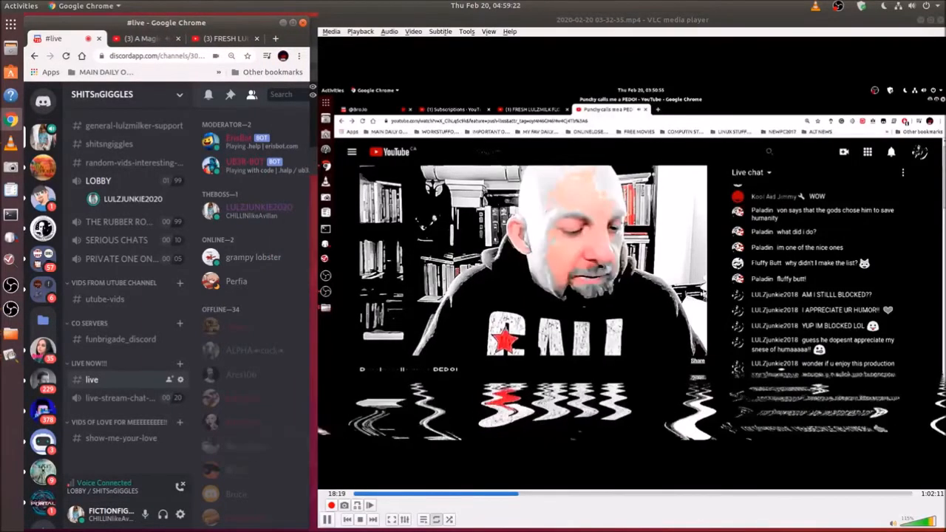
# - Return to the FRESH LULZMILK FLOOD 2020 stream tab and expand the Top chat dropdown
pyautogui.click(225, 38)
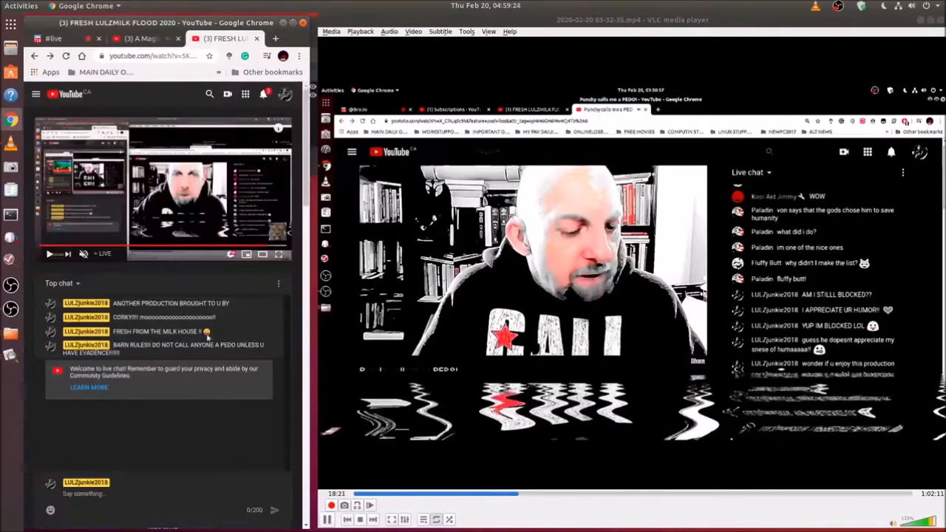
pyautogui.click(63, 284)
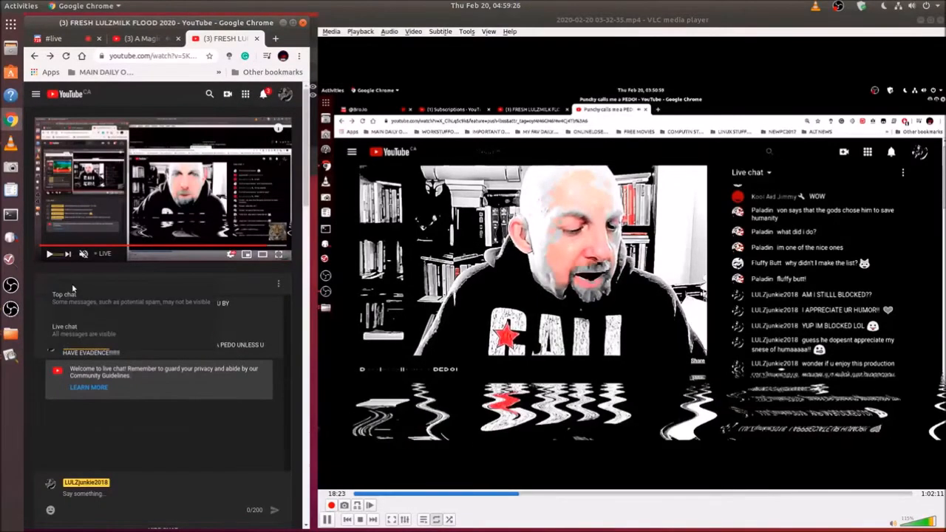